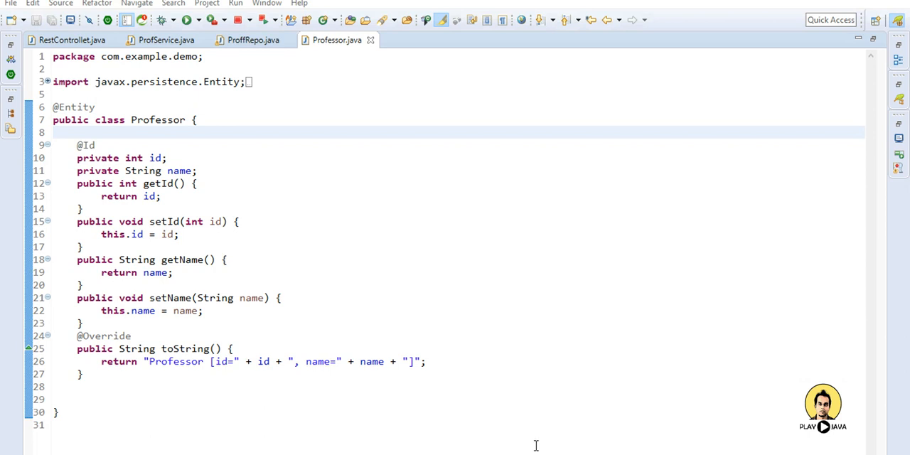
mouse_move(298, 260)
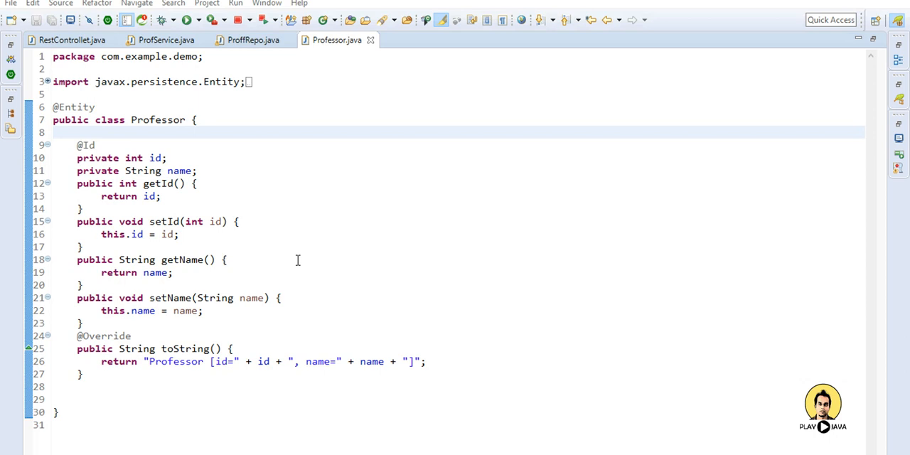
mouse_move(84, 107)
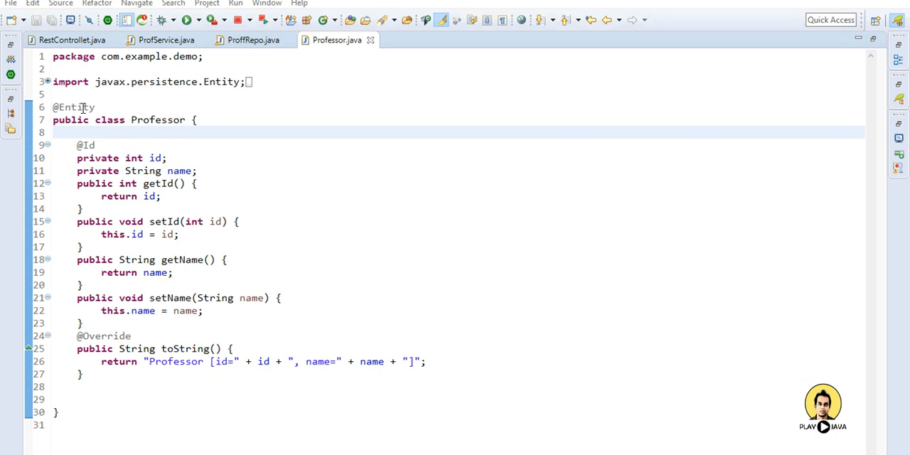
double_click(73, 107)
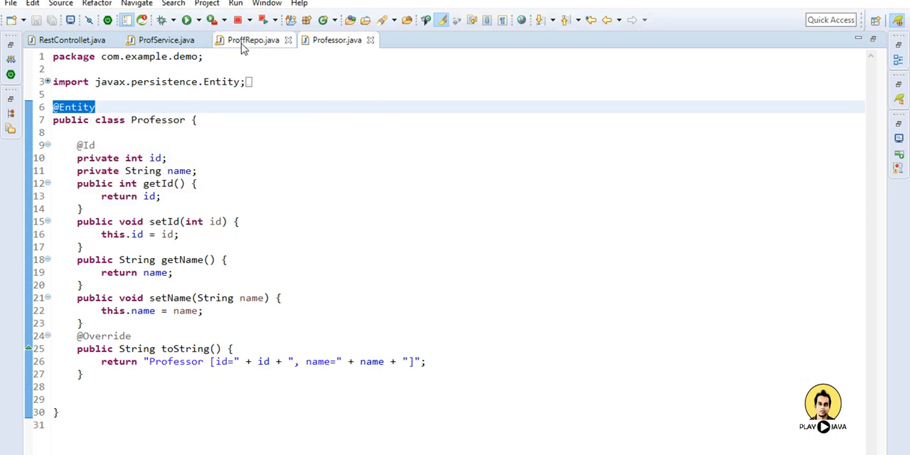
click(253, 40)
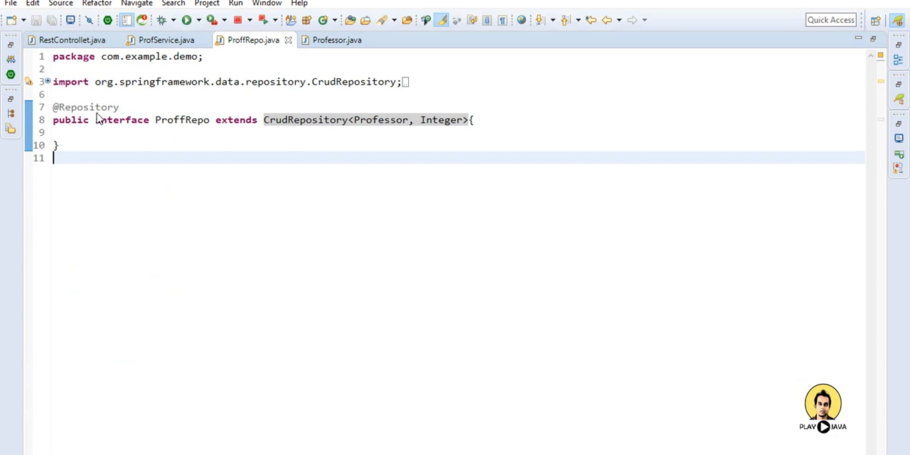
double_click(85, 107)
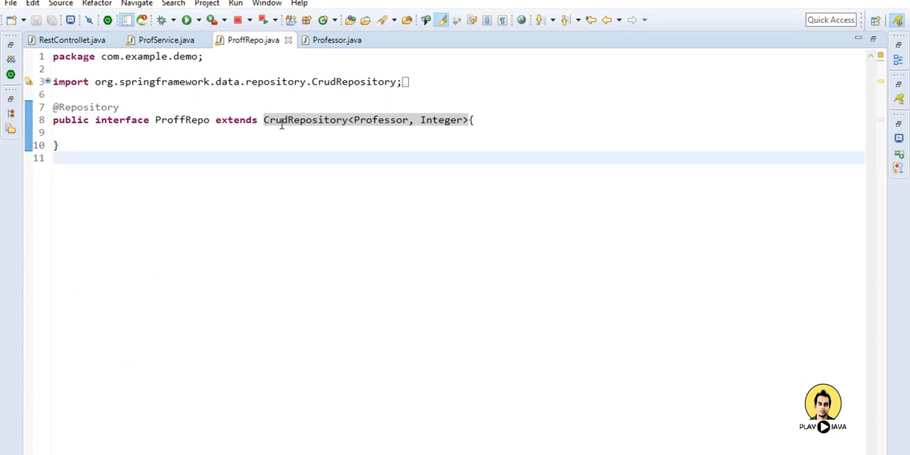
double_click(305, 119)
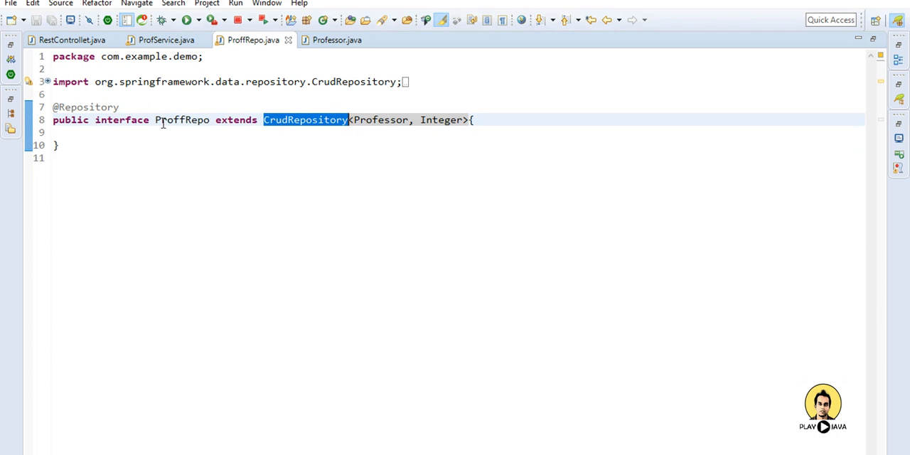
double_click(182, 120)
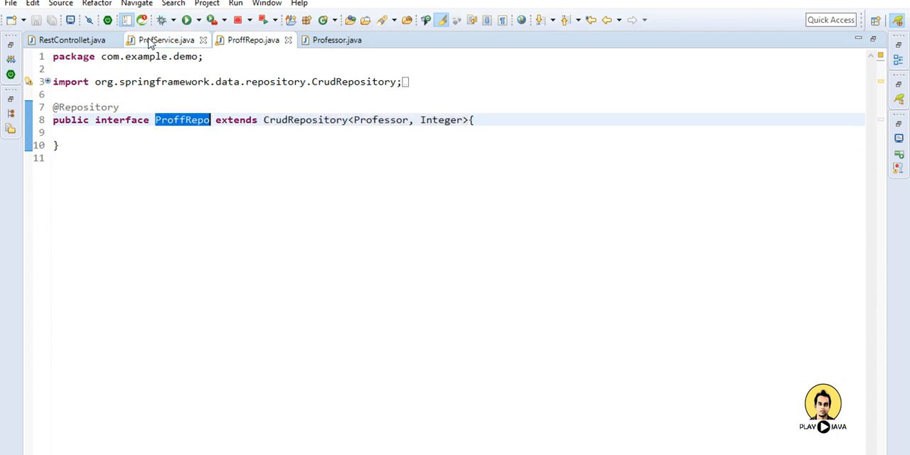
click(166, 40)
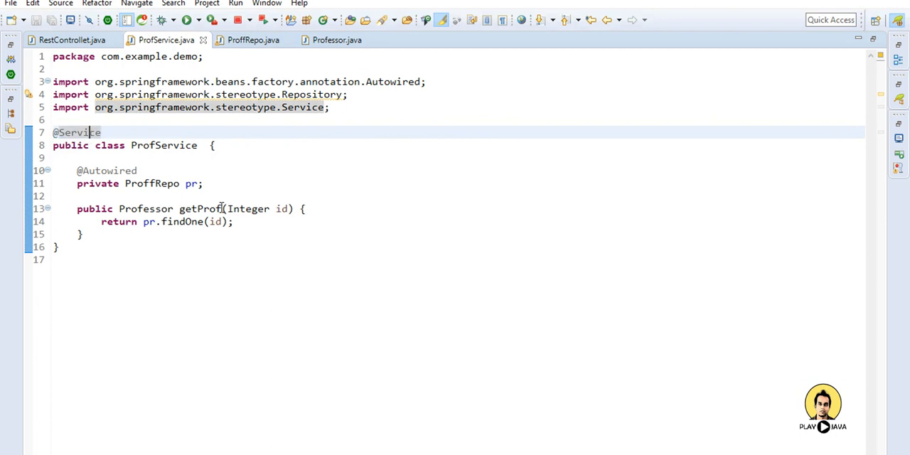
mouse_move(196, 195)
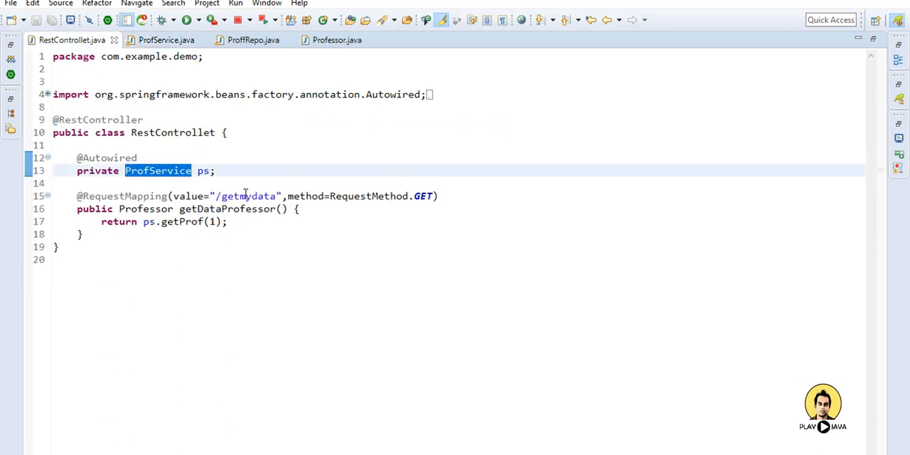
double_click(248, 196)
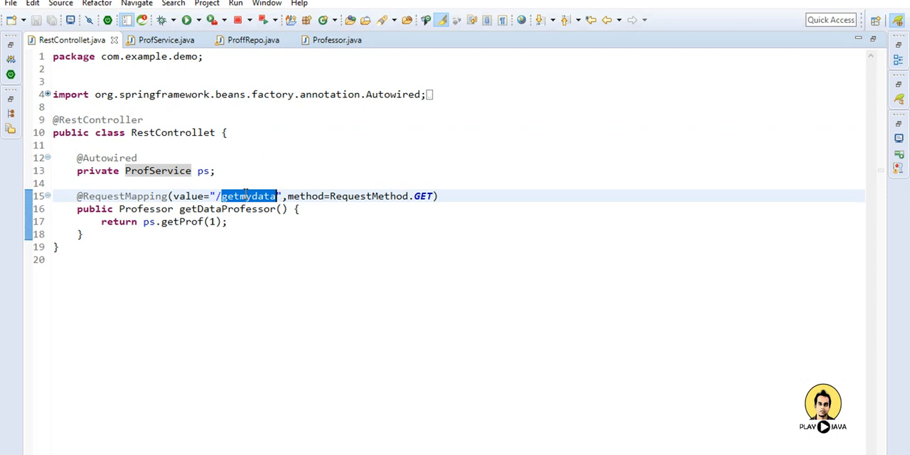
mouse_move(156, 177)
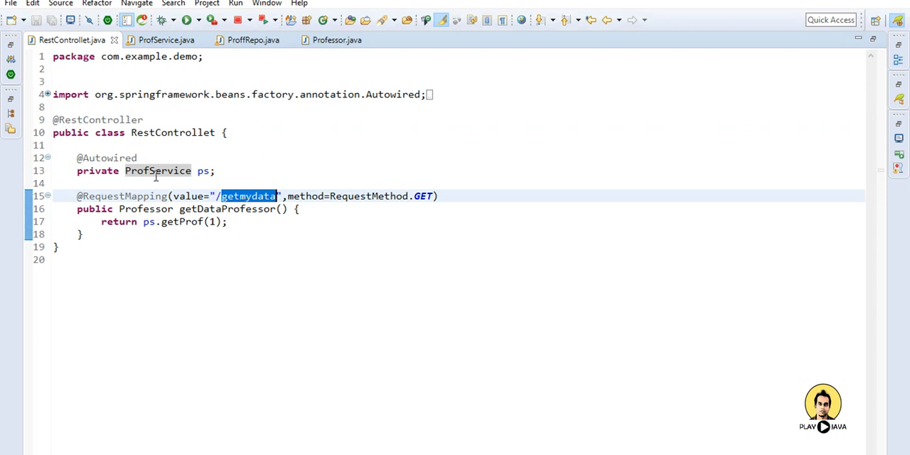
mouse_move(182, 221)
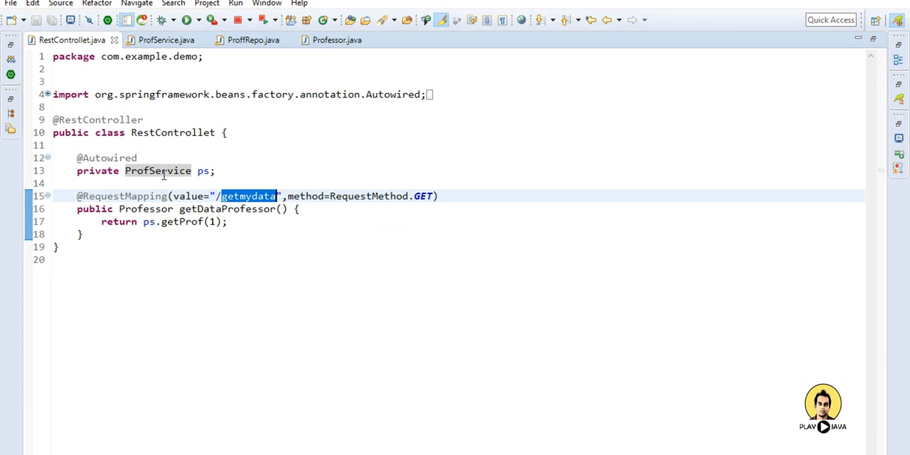
mouse_move(262, 278)
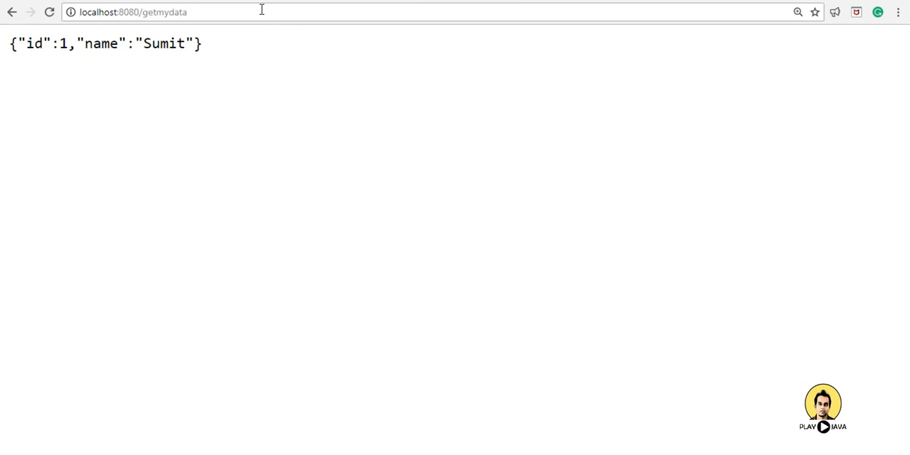
mouse_move(301, 247)
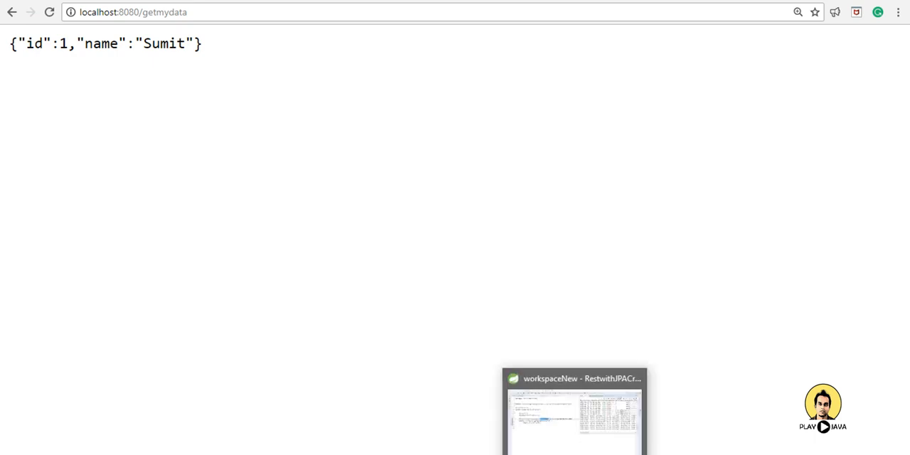
- Check /getmydata returns {"id":1,"name":"Sumit"} in Chrome, then return to Eclipse
click(575, 411)
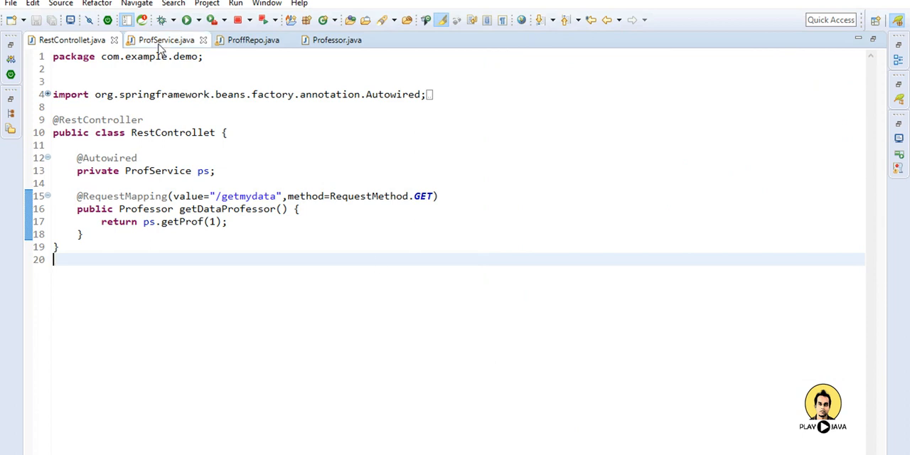
click(166, 40)
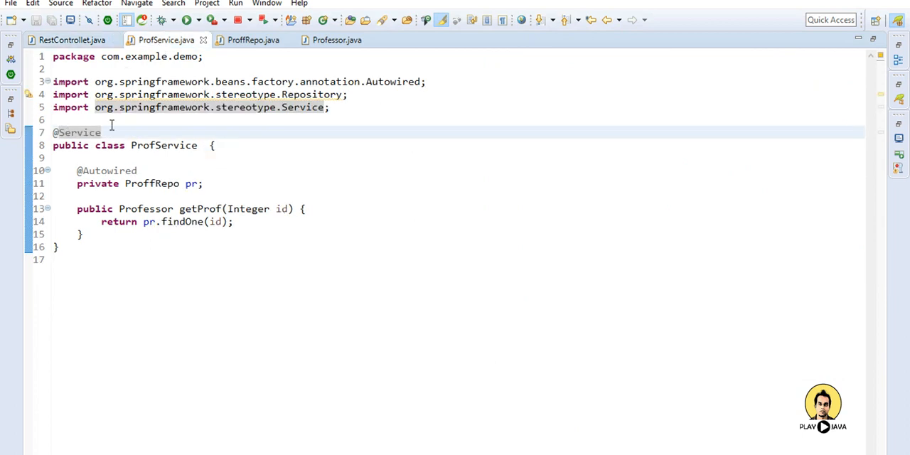
double_click(311, 93)
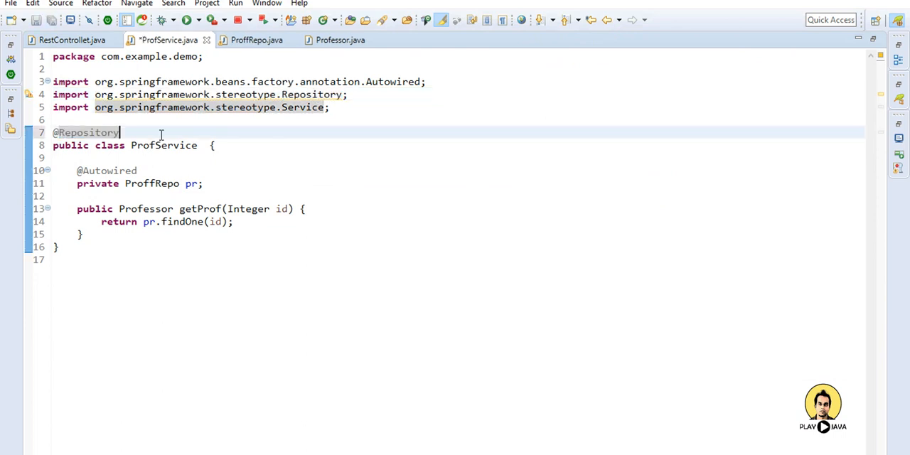
key(ctrl+s)
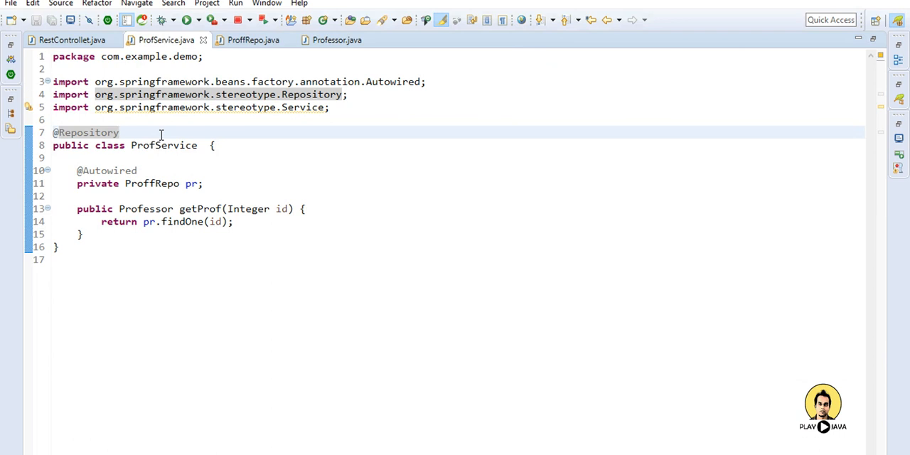
double_click(303, 106)
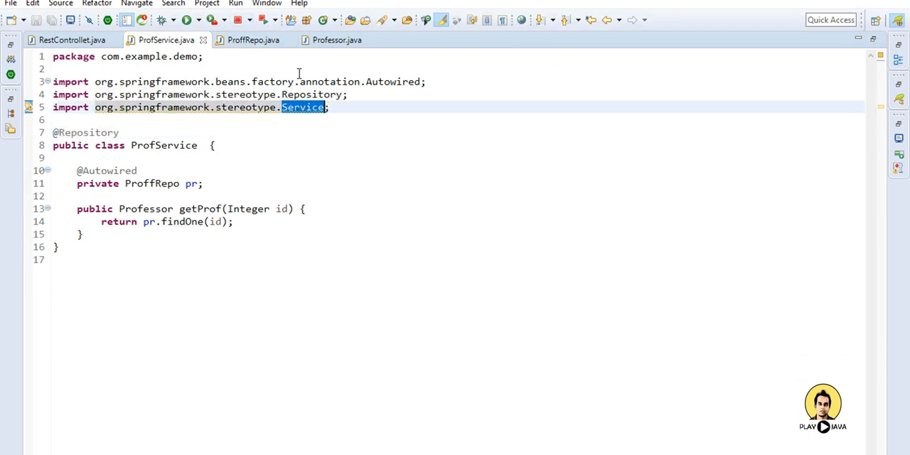
click(252, 40)
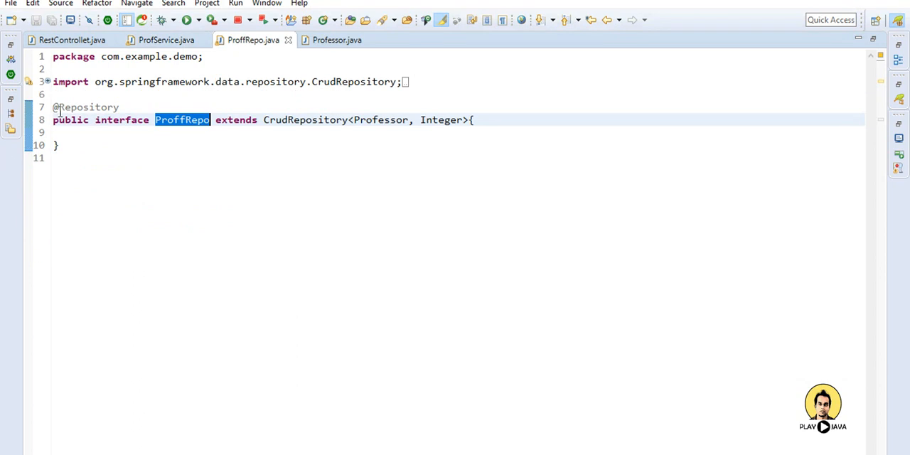
text(Service)
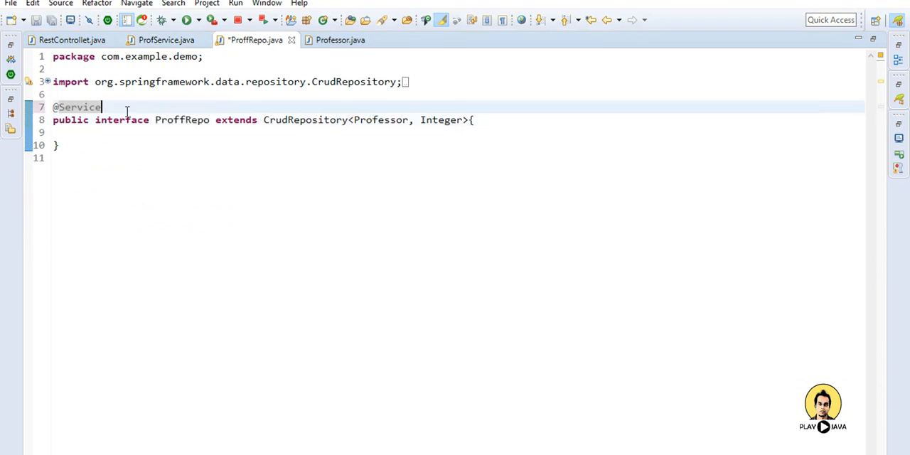
key(ctrl+s)
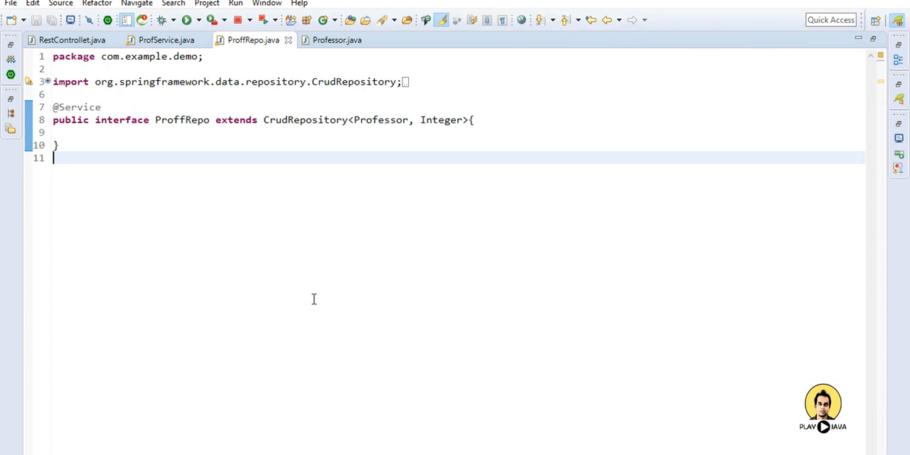
text(@Repository)
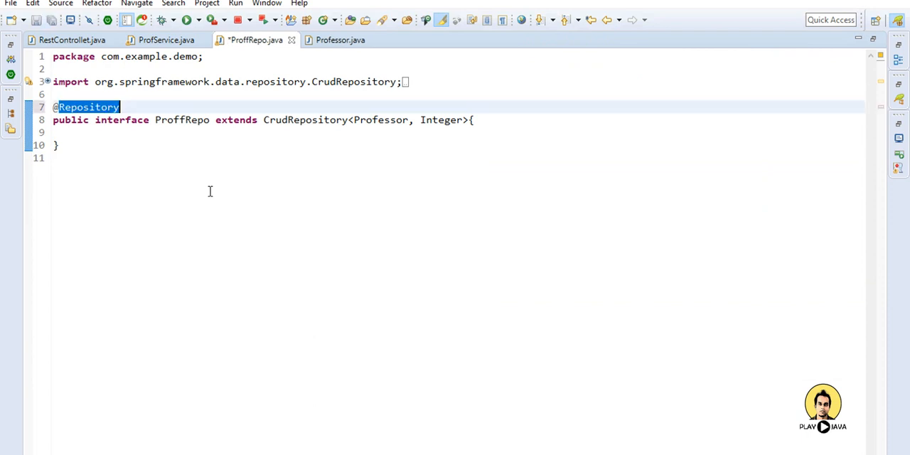
key(ctrl+s)
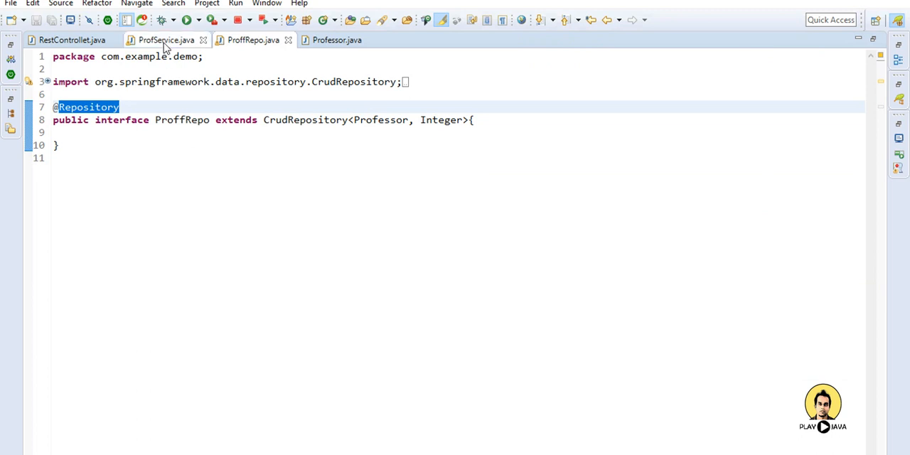
click(166, 40)
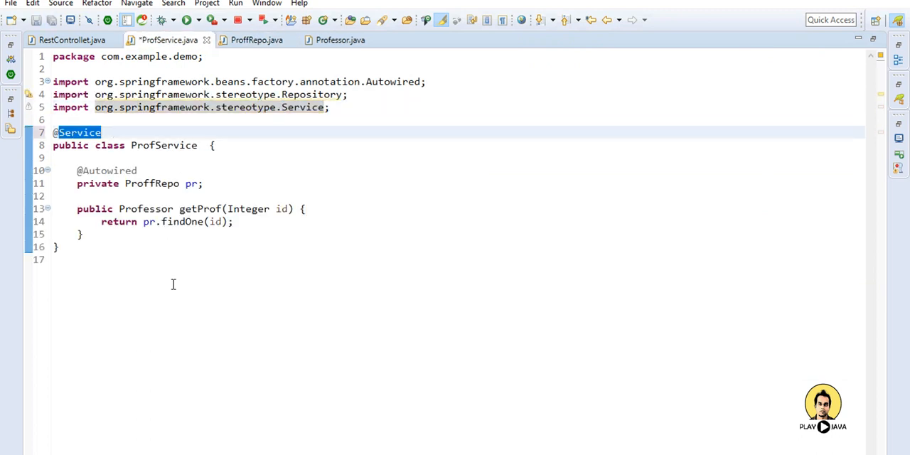
key(ctrl+s)
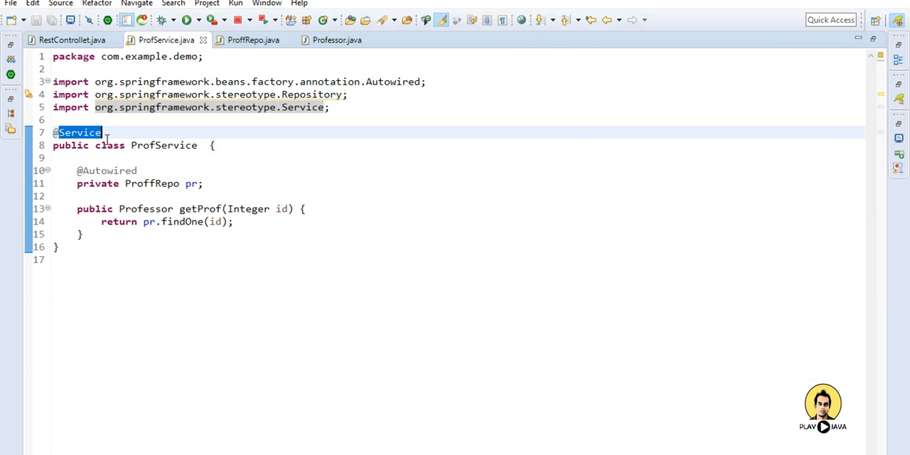
mouse_move(226, 57)
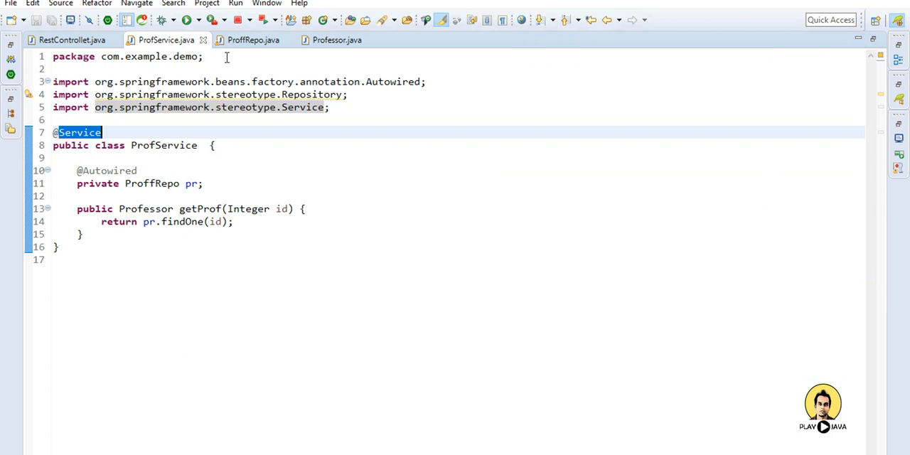
- Look over the restored ProffRepo interface, then return to the RestControllet class
click(252, 40)
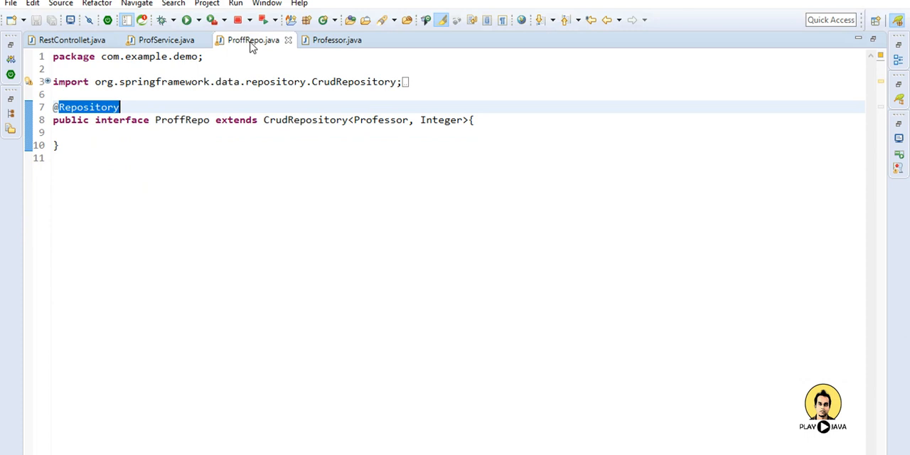
mouse_move(152, 187)
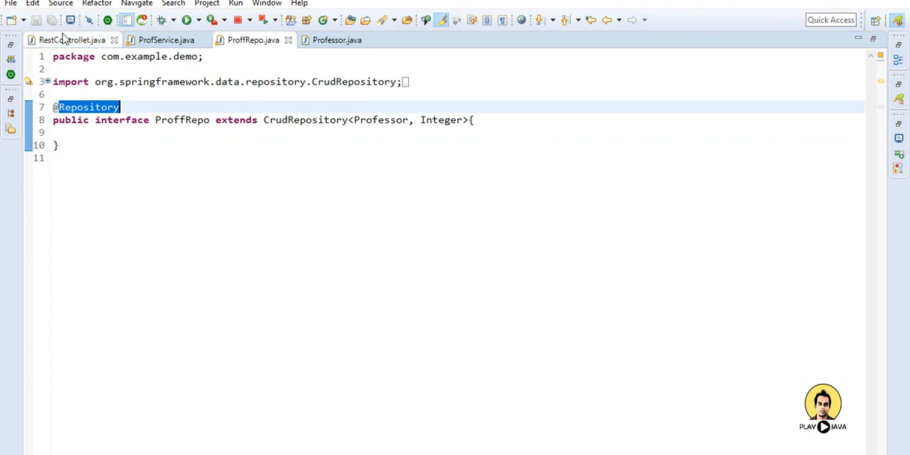
click(72, 40)
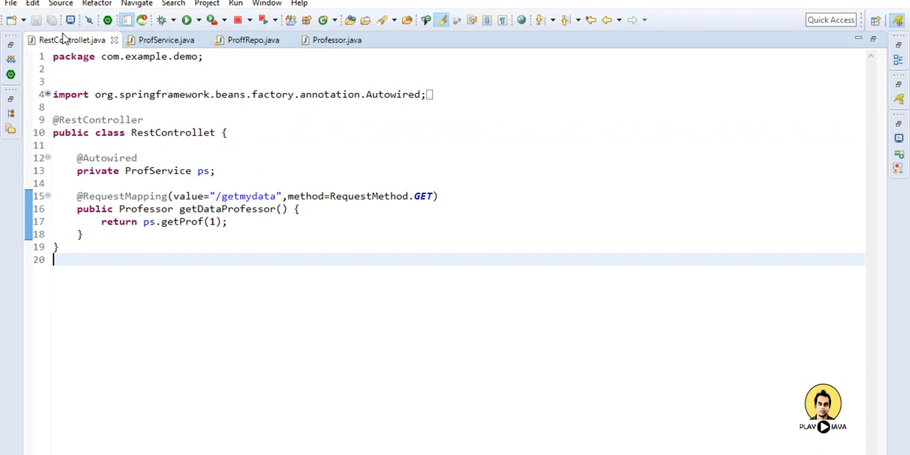
mouse_move(297, 156)
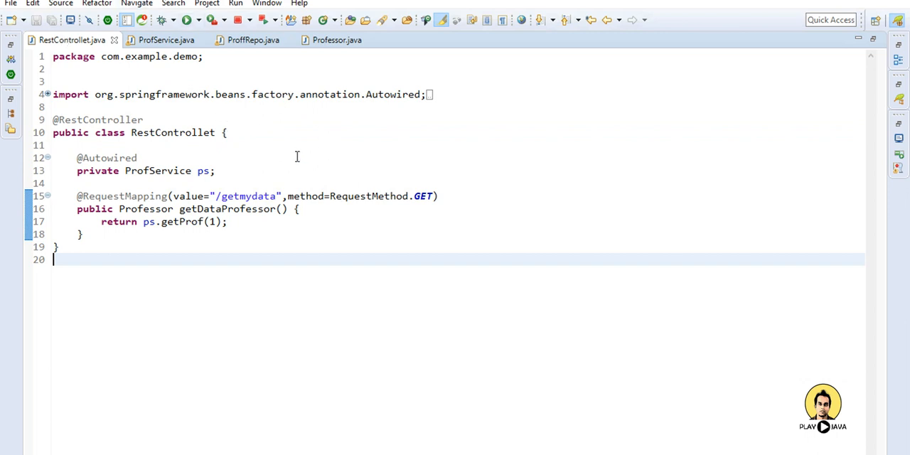